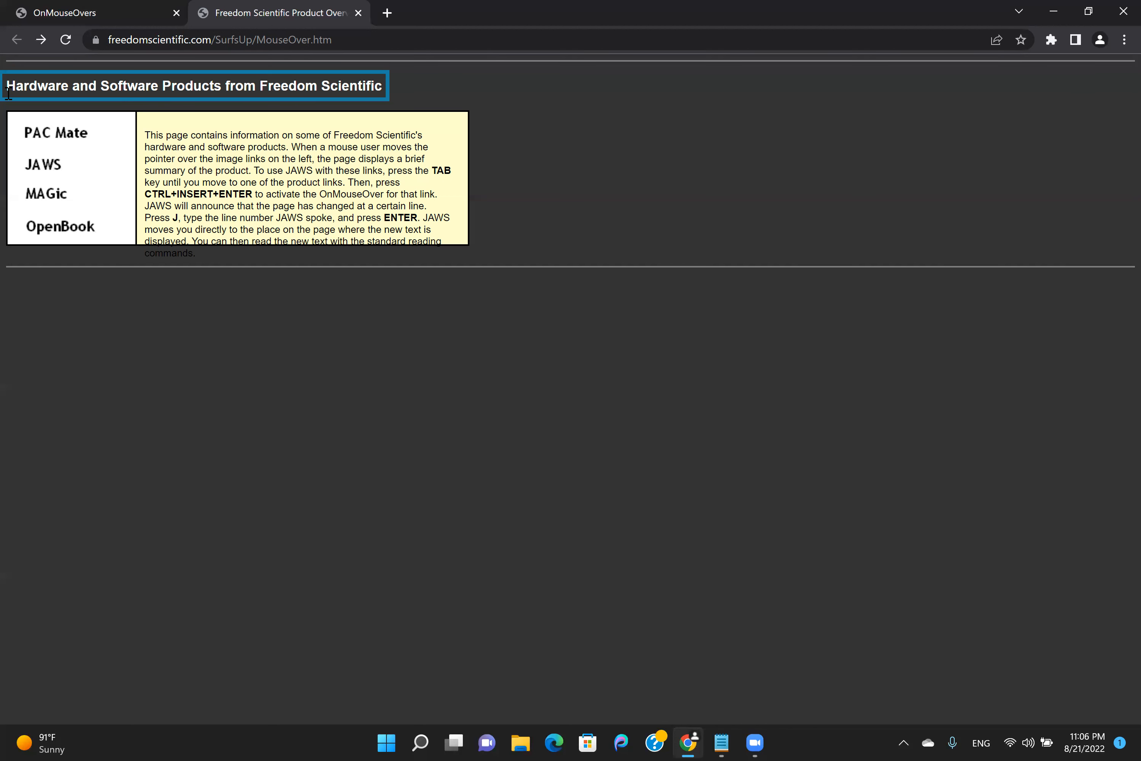
Move JAWS focus from the page heading onto the JAWS product link.
key("Tab")
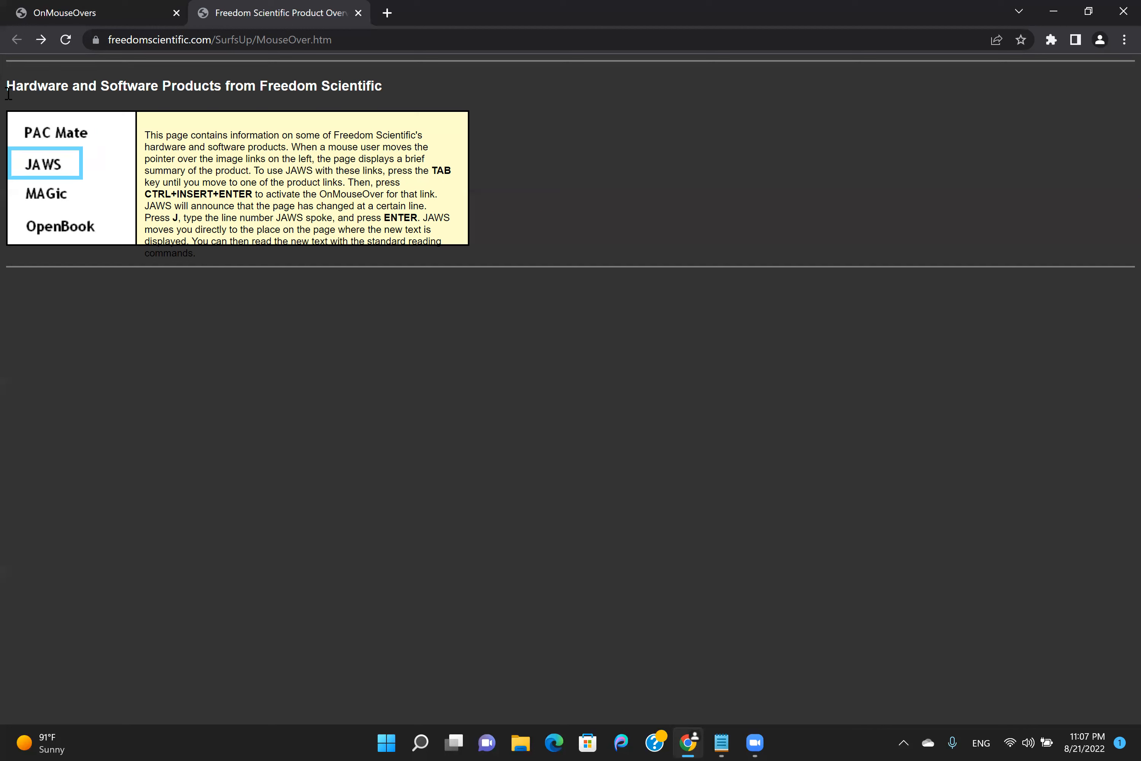
mouse_move(42, 163)
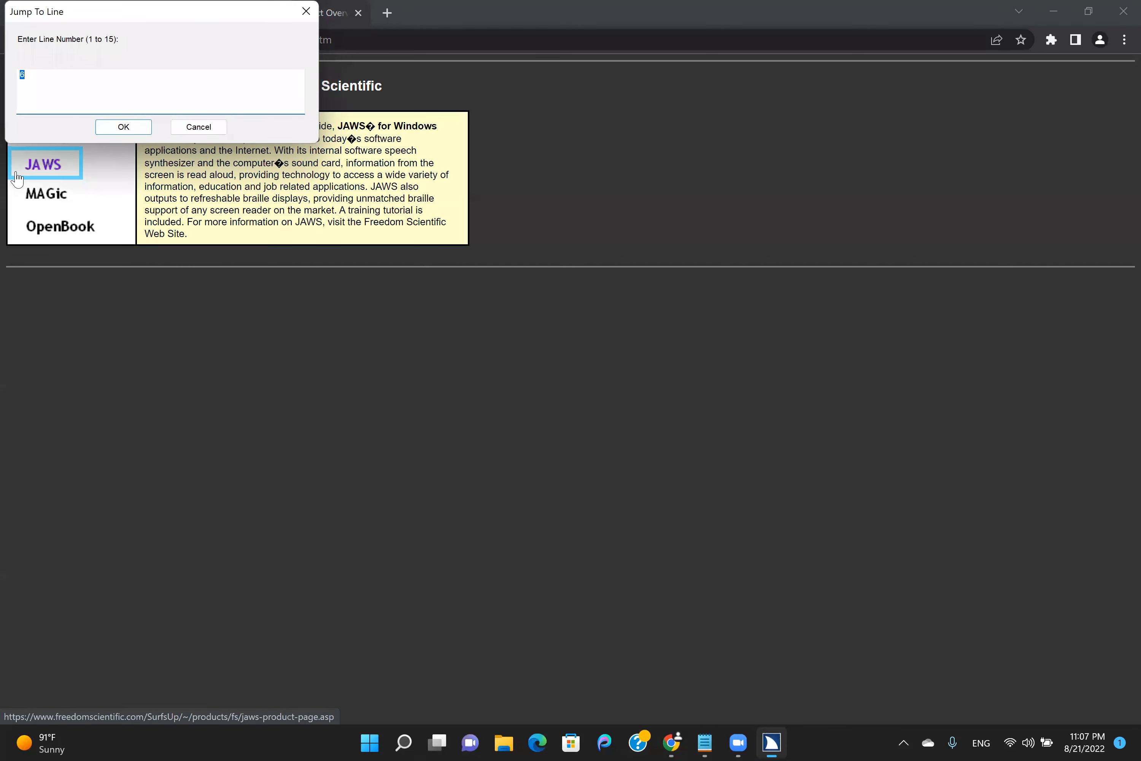
Jump to line 9, the start of the JAWS product summary.
type("9")
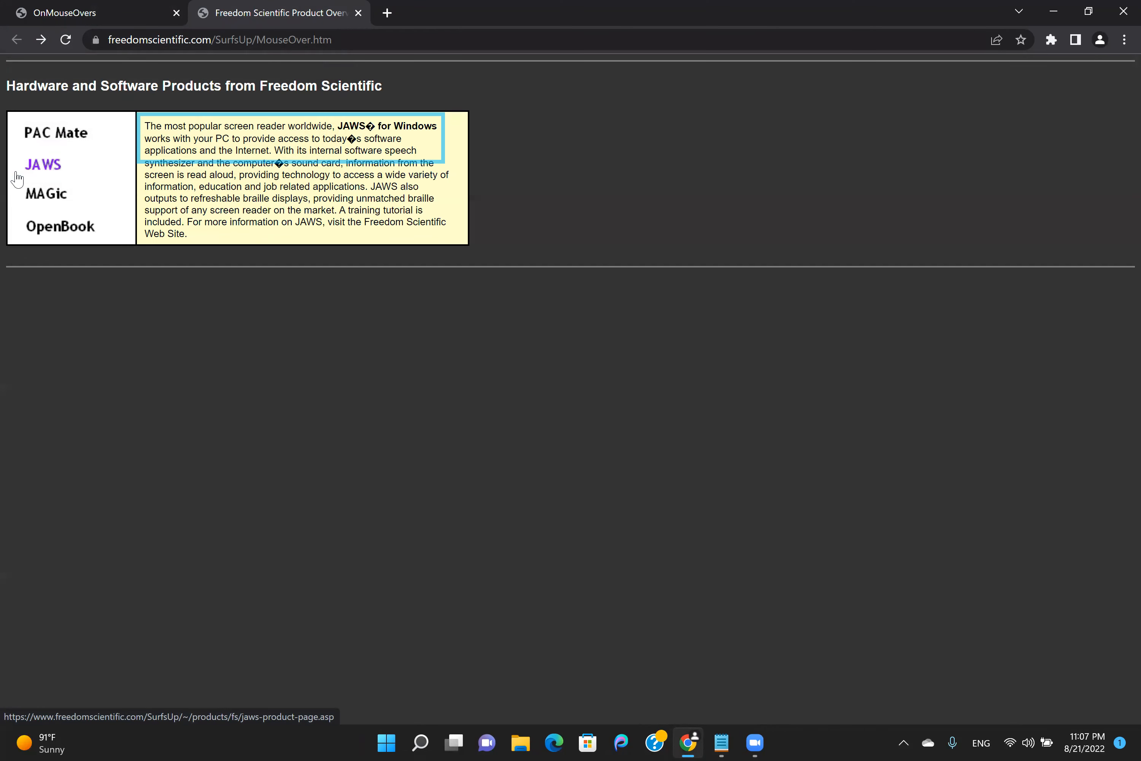
mouse_move(311, 125)
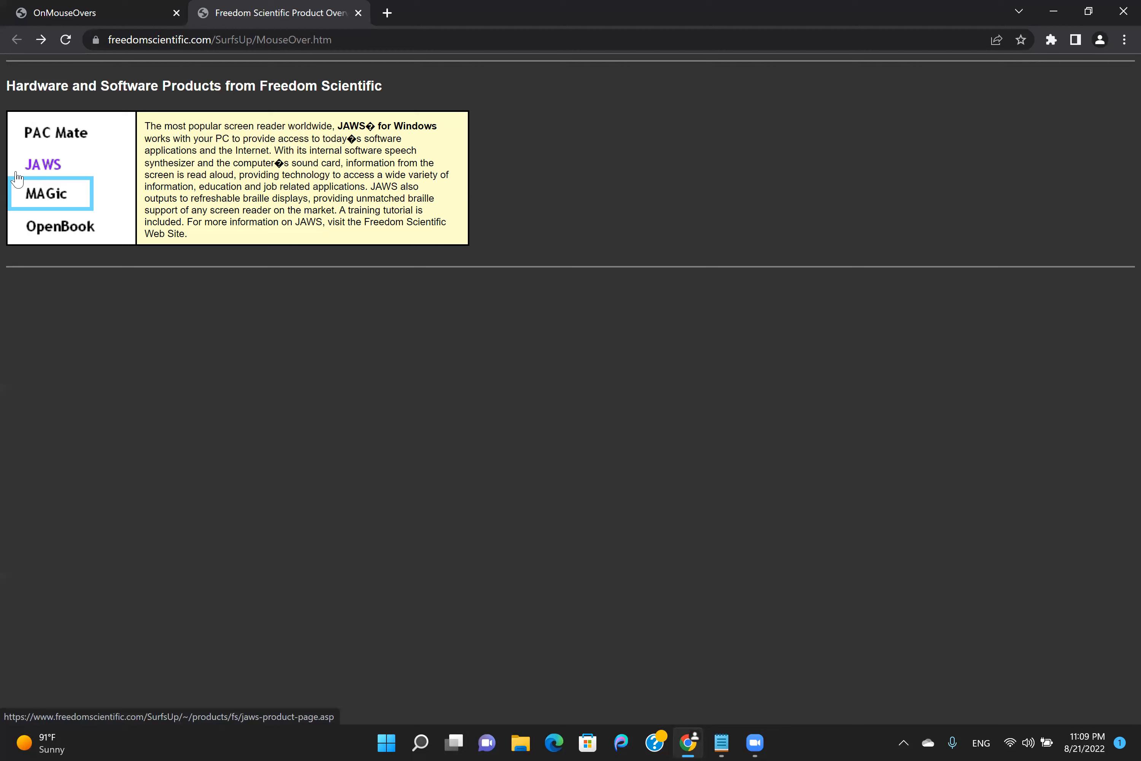
Select the JAWS link in the onMouseOver elements list.
left_click(42, 164)
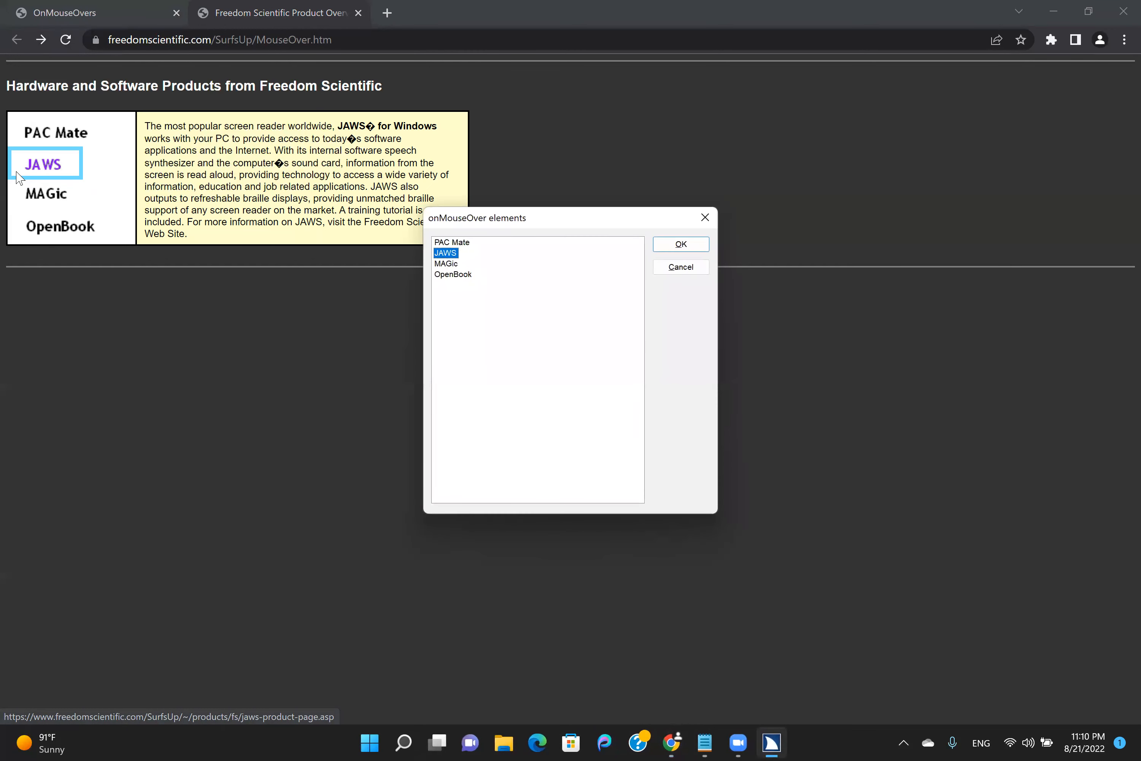